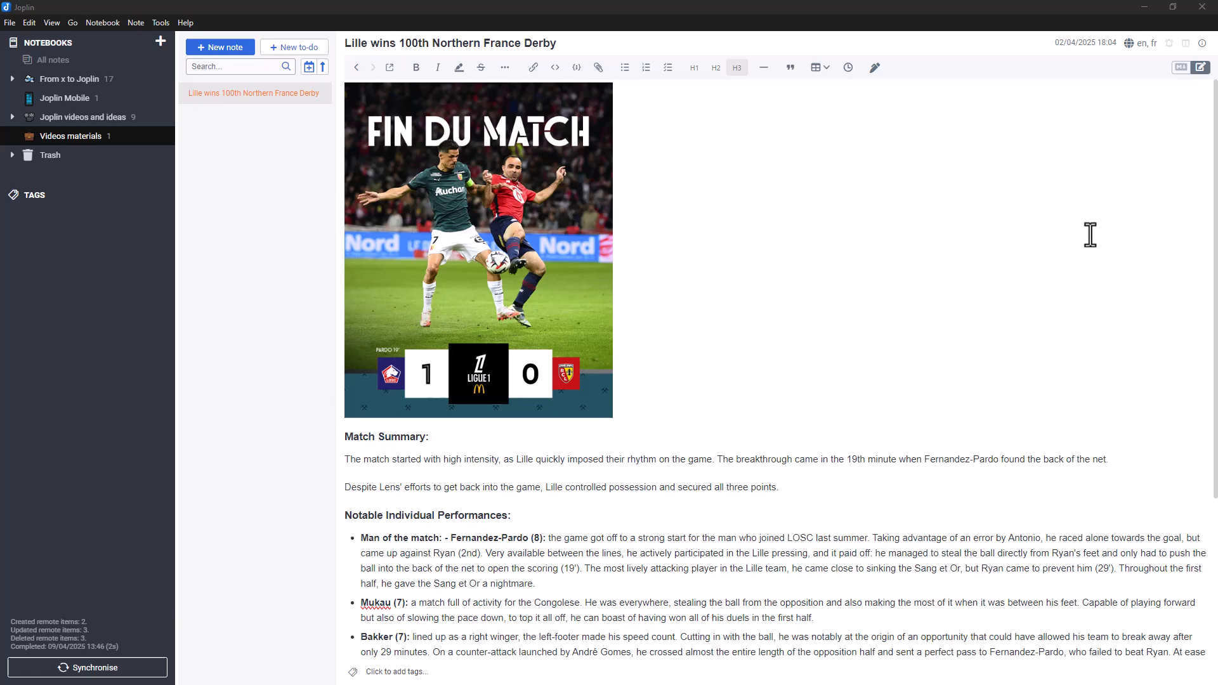
Show the Tools menu with its options, spell checking and backup commands
left_click(160, 22)
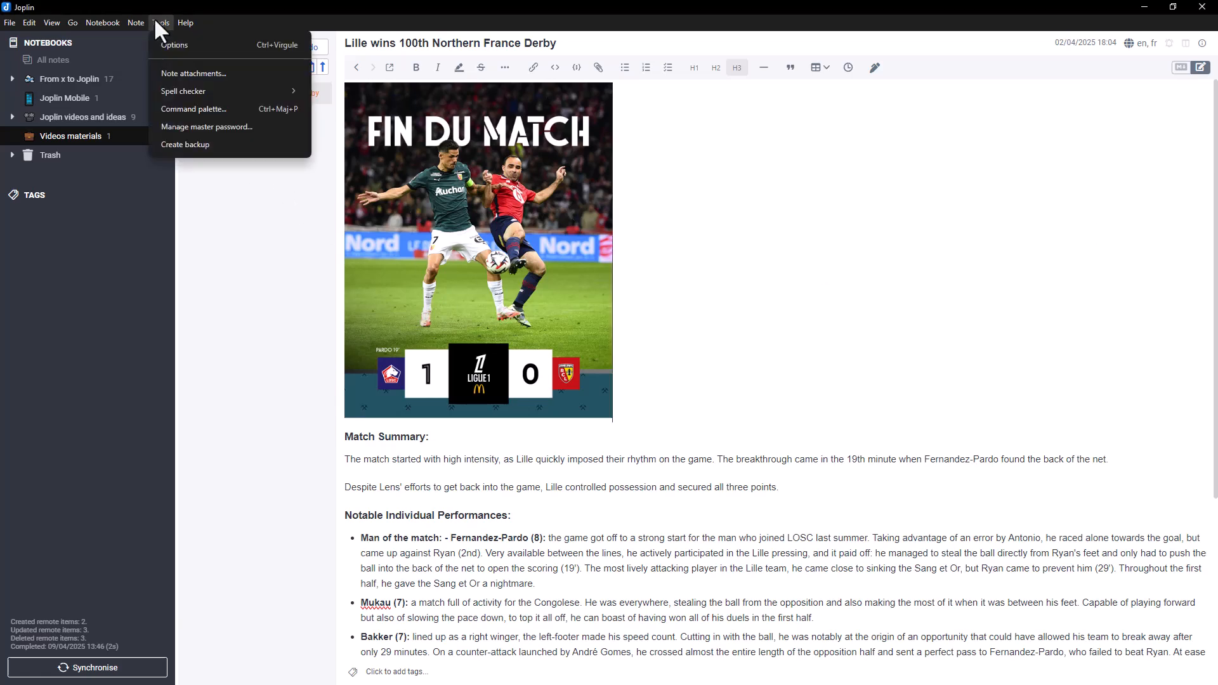
Review the Joplin Cloud synchronisation settings in Options and let sync bring in the Inbox notebook
left_click(174, 45)
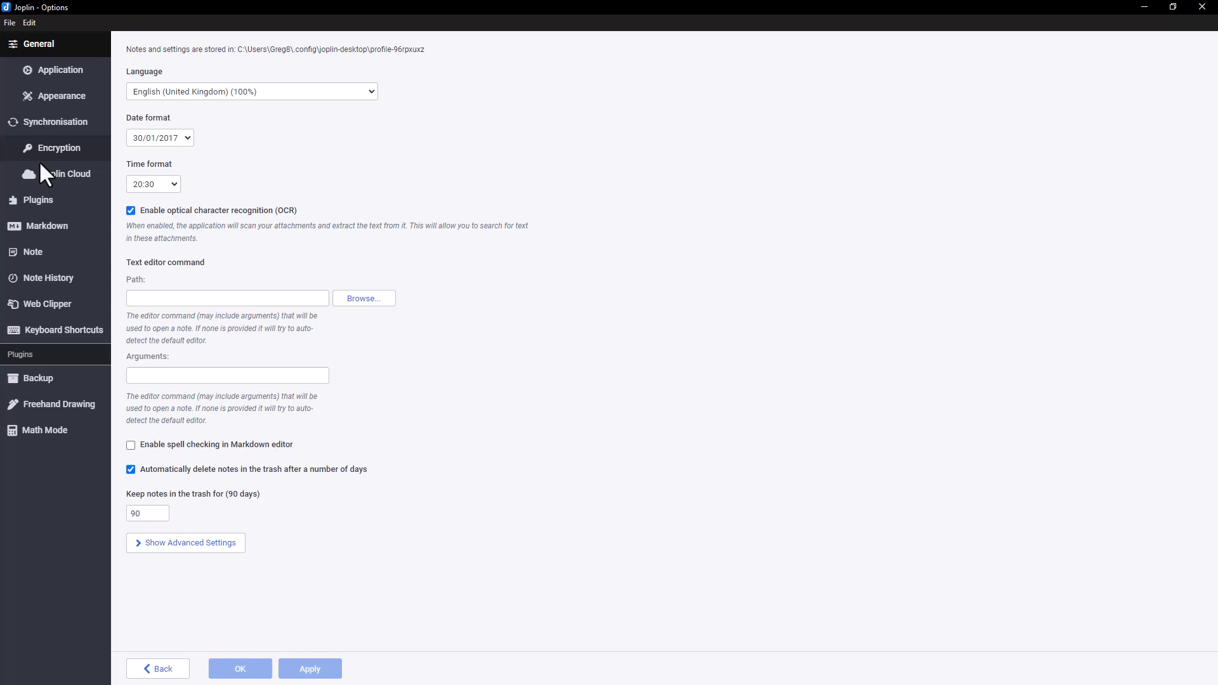
left_click(69, 174)
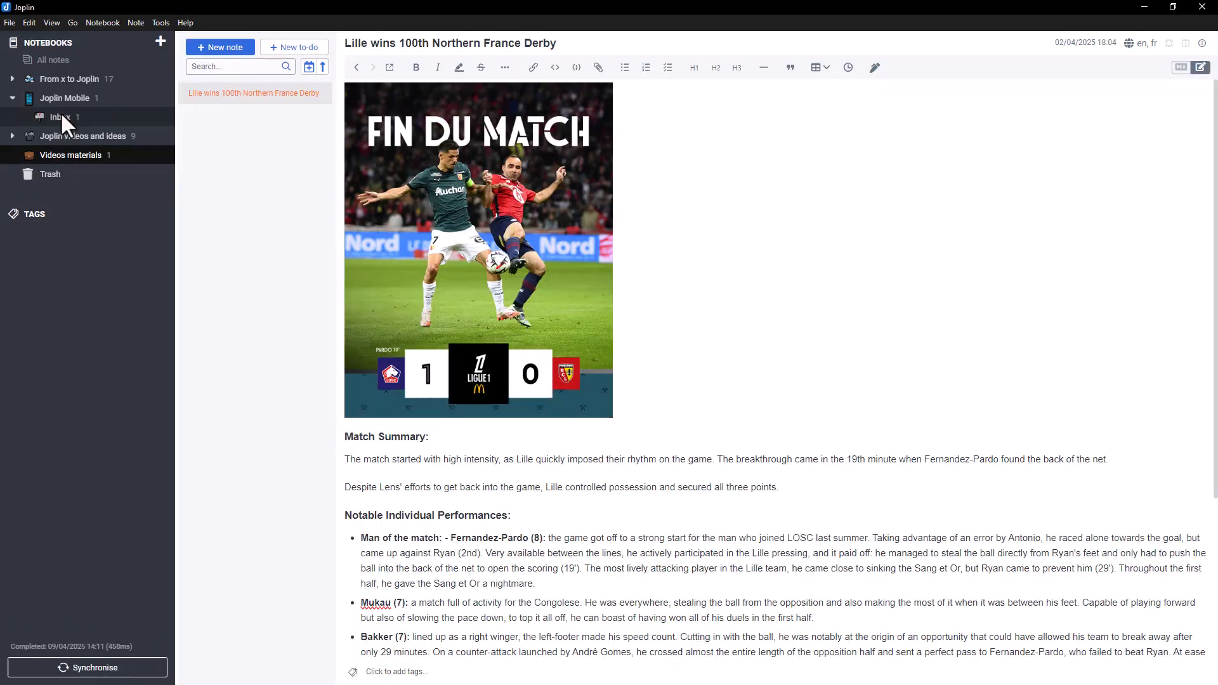
Show the Inbox note 'TR: Just a quick thank you for Email to Note!' with its cat photo
left_click(59, 117)
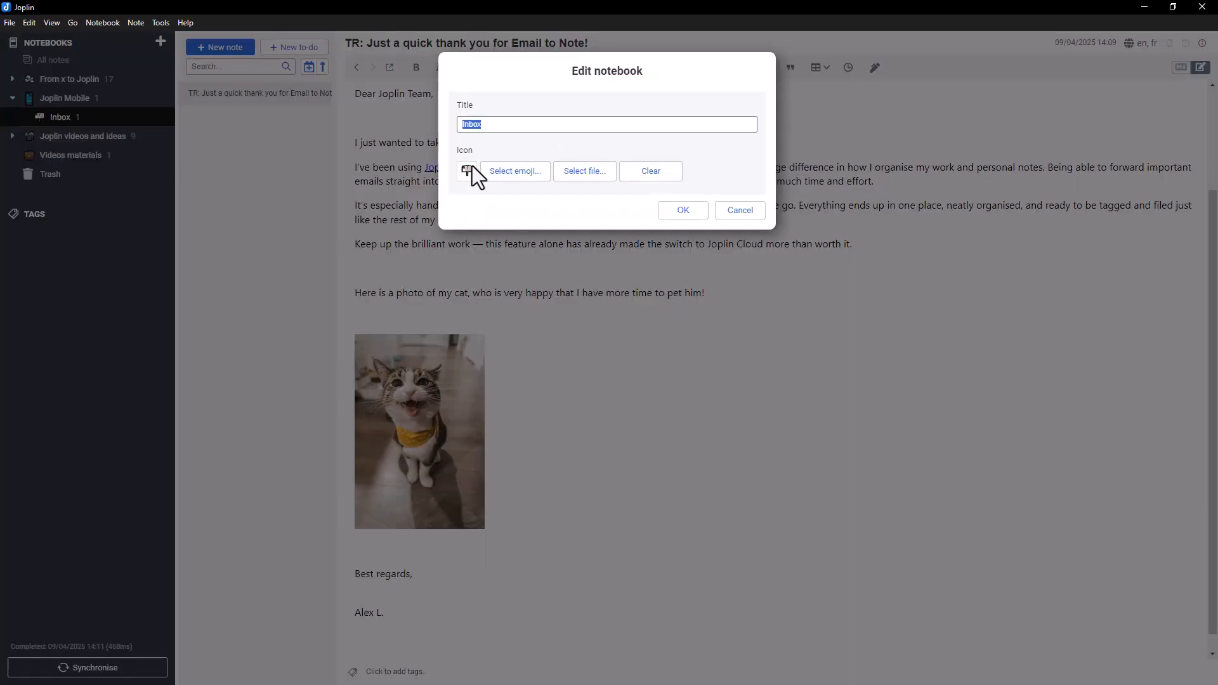
left_click(738, 210)
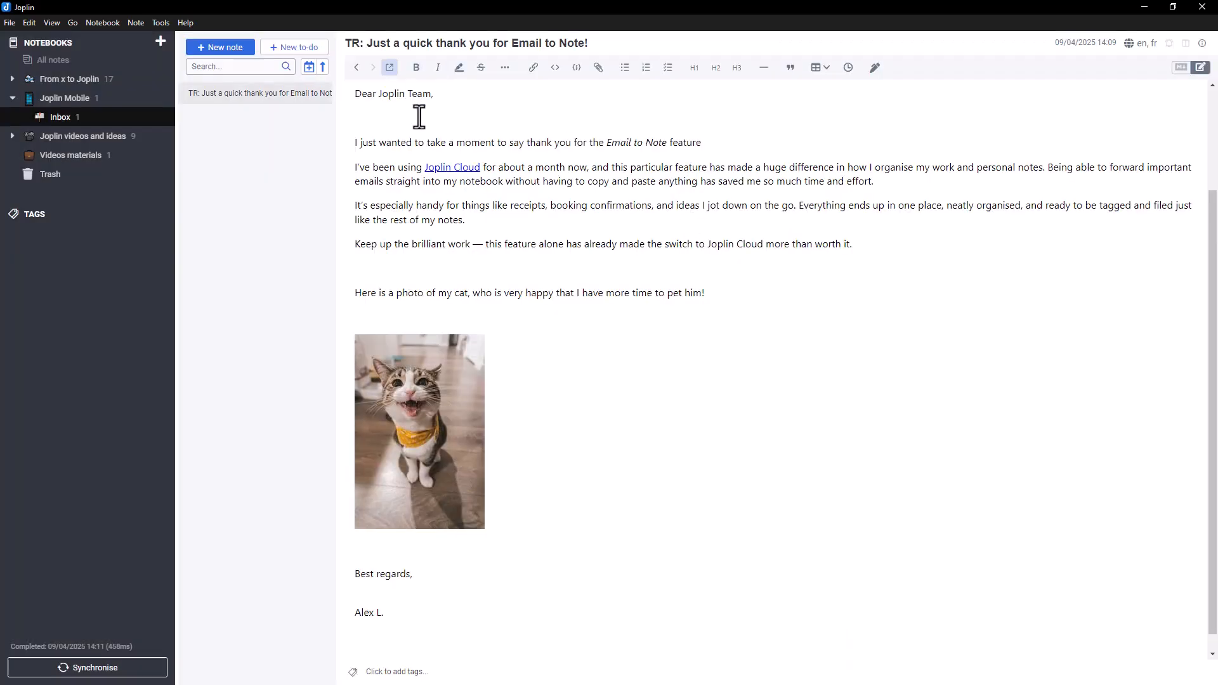
Move the 'TR: Just a quick thank you' note from Inbox into the Videos materials notebook
triple_click(466, 43)
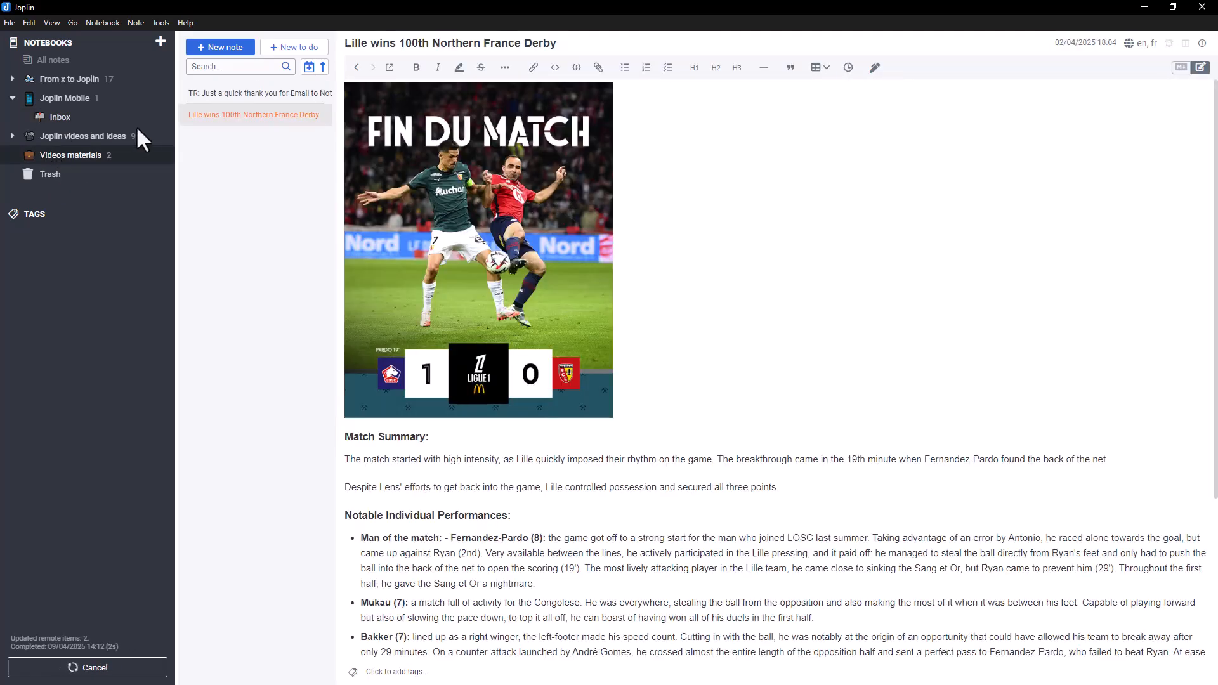
Read through the thank-you email note now filed in Videos materials
left_click(260, 93)
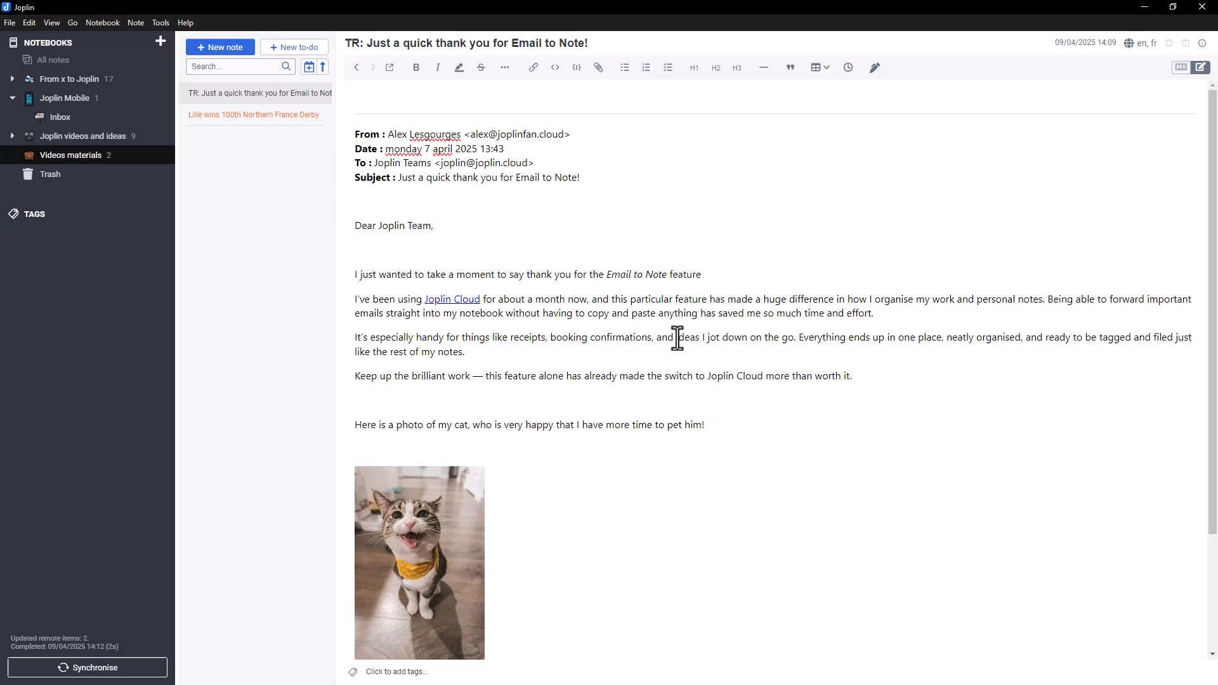
scroll("down", 3)
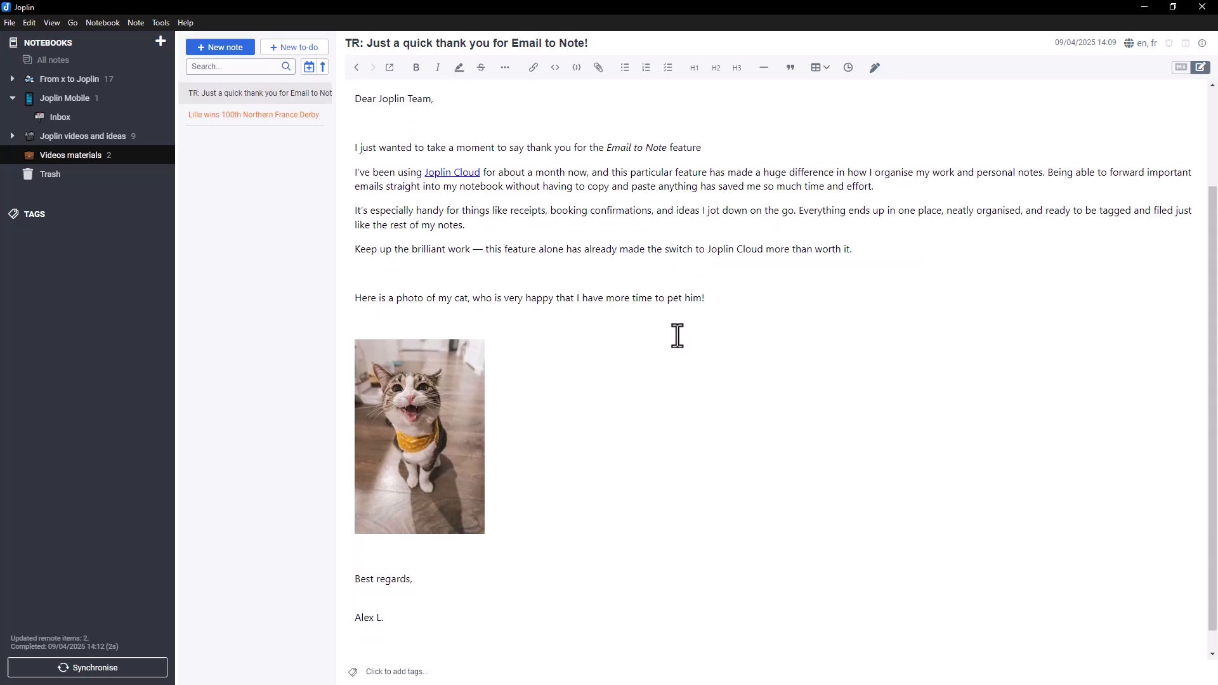
mouse_move(473, 174)
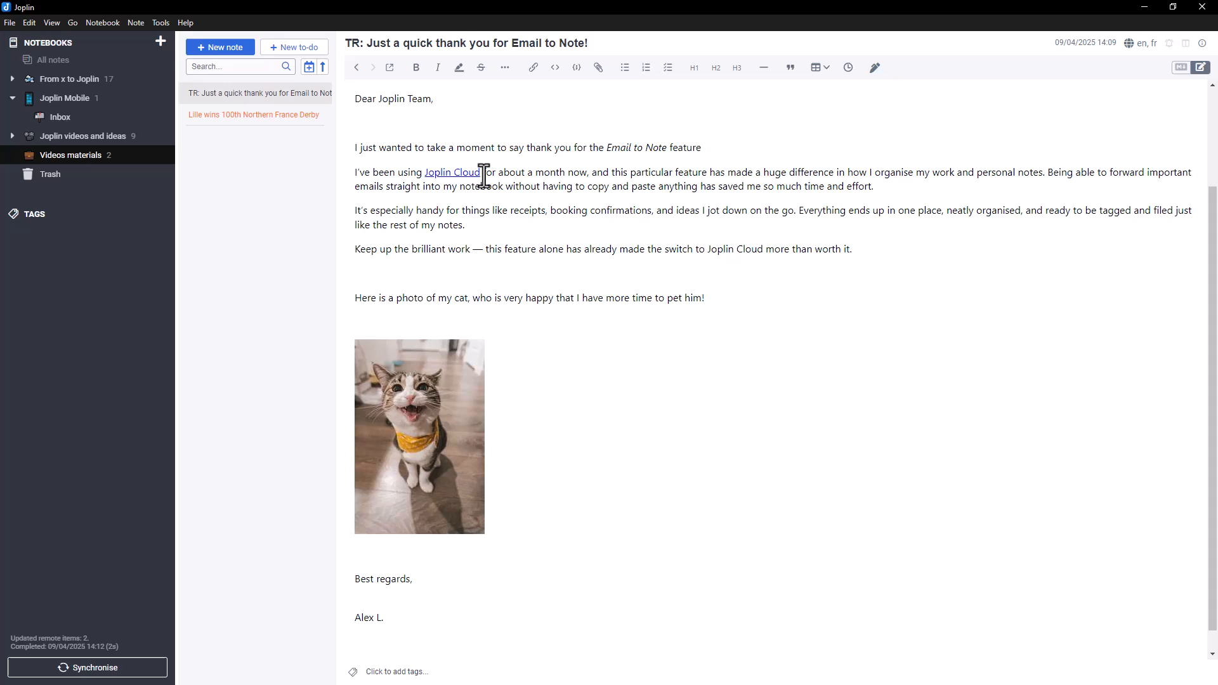
mouse_move(336, 174)
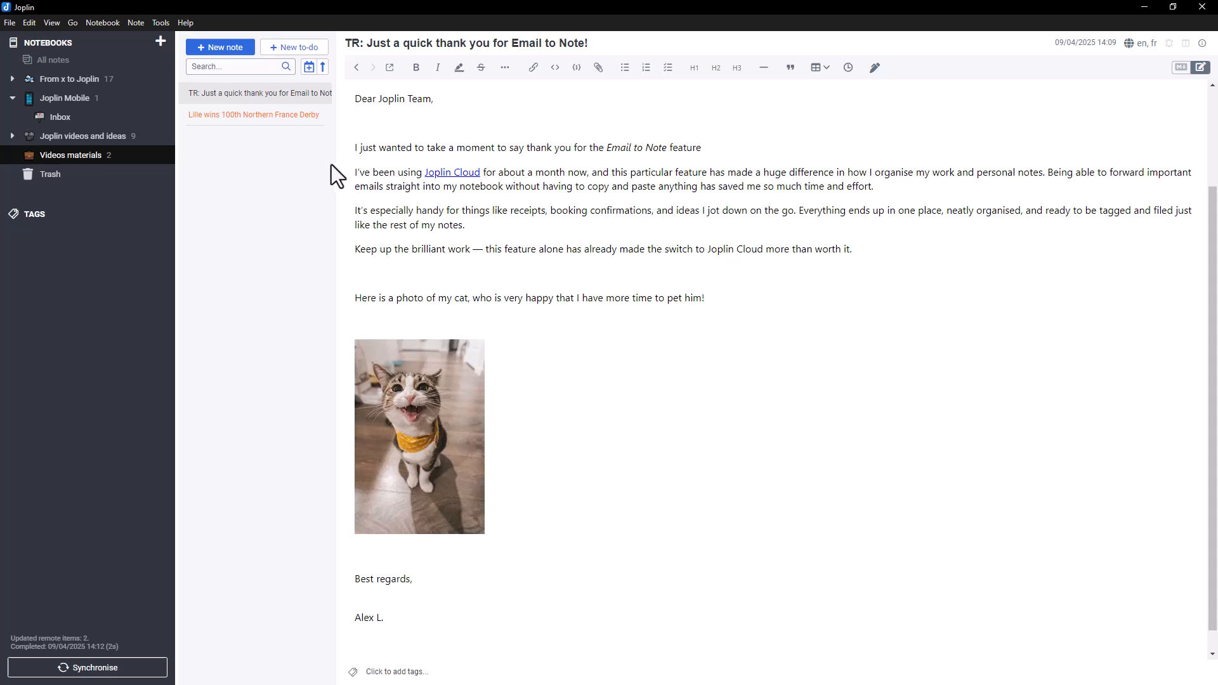